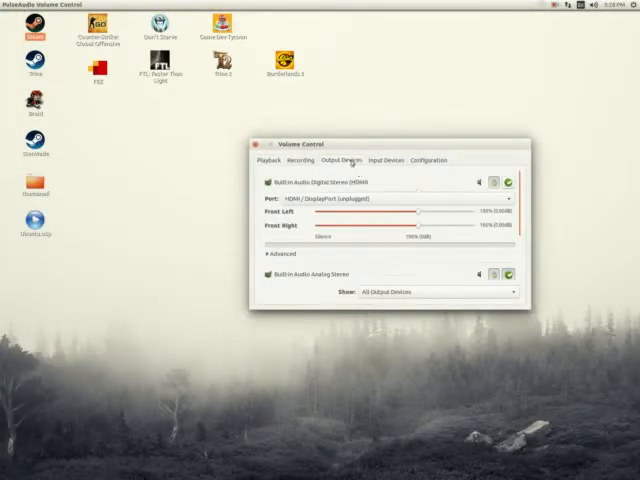
mouse_move(322, 288)
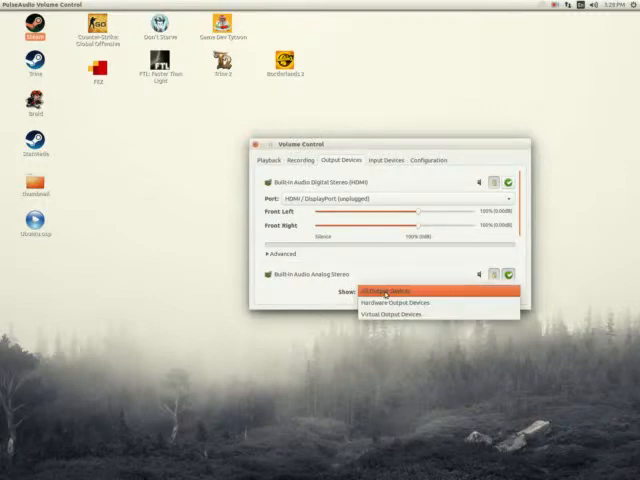
Set Kazam's Speakers source to Monitor of Built-in Audio Analog Stereo instead of HDMI
click(390, 292)
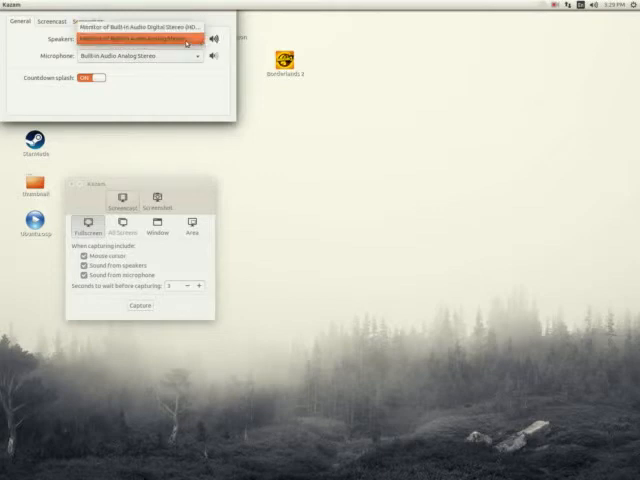
click(136, 36)
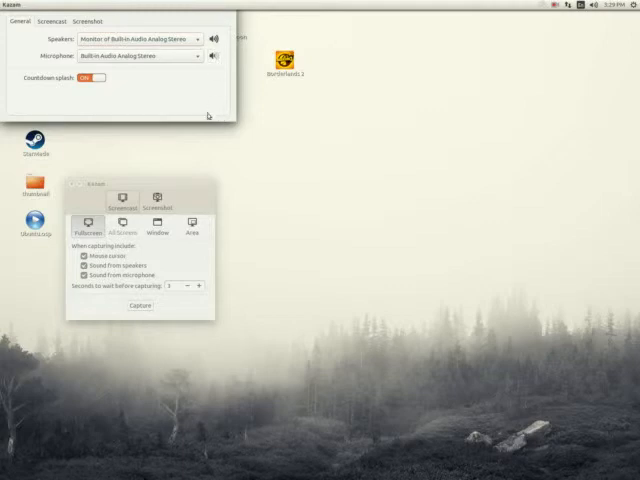
mouse_move(212, 152)
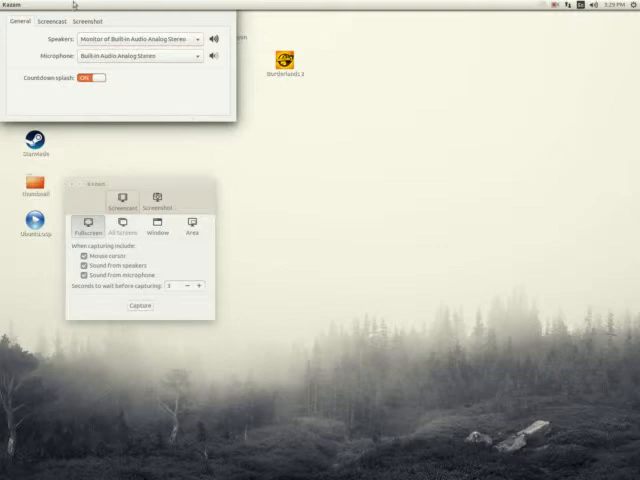
mouse_move(196, 118)
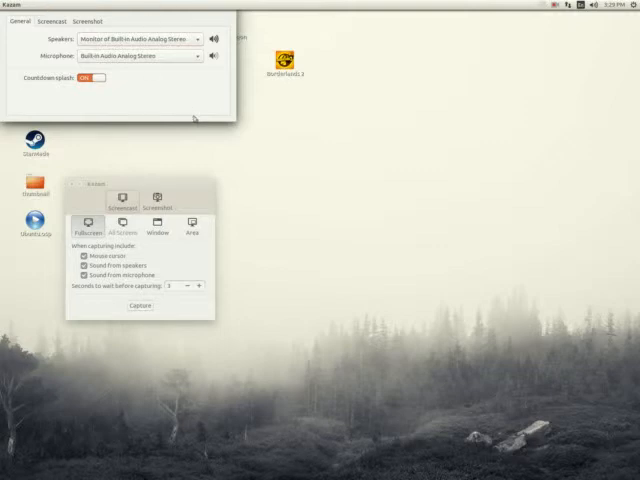